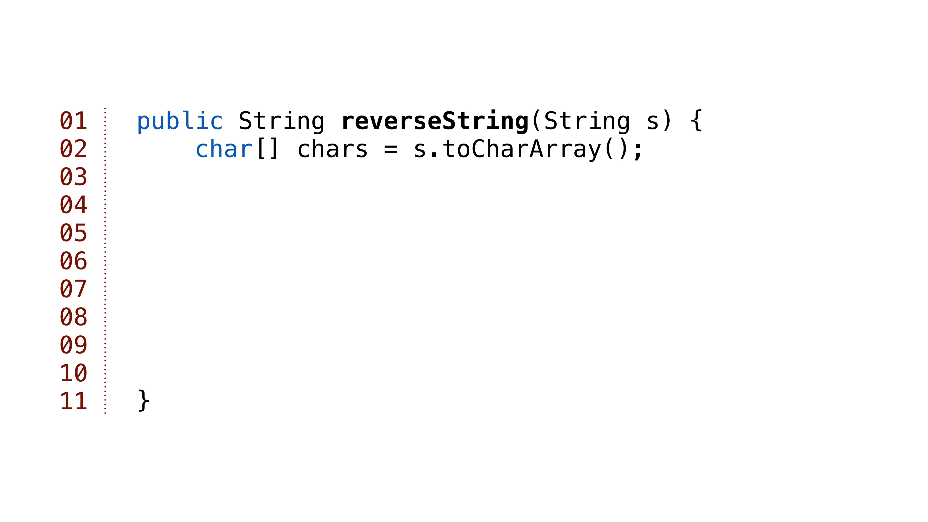
pyautogui.write('int half = s.length() / 2;')
pyautogui.write('int last = s.length() - 1;')
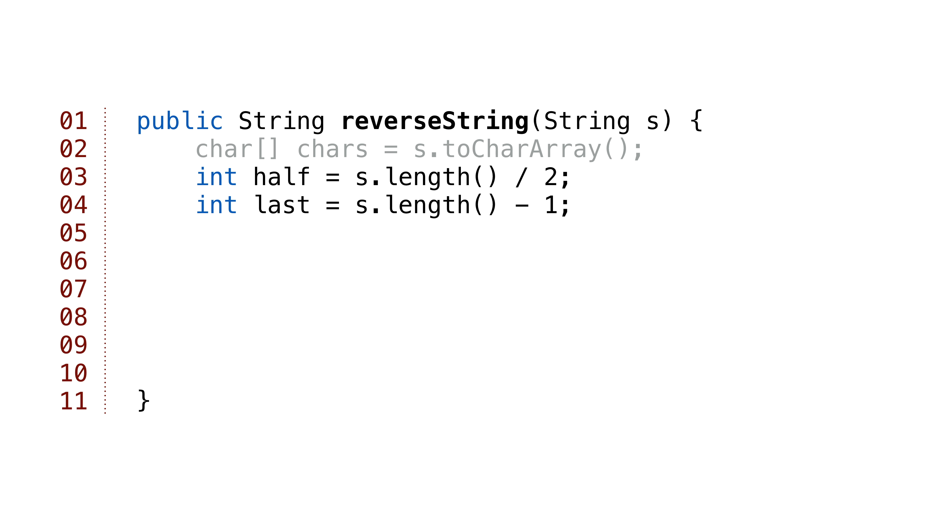
pyautogui.write('for (int index=0; index<half; index++) {')
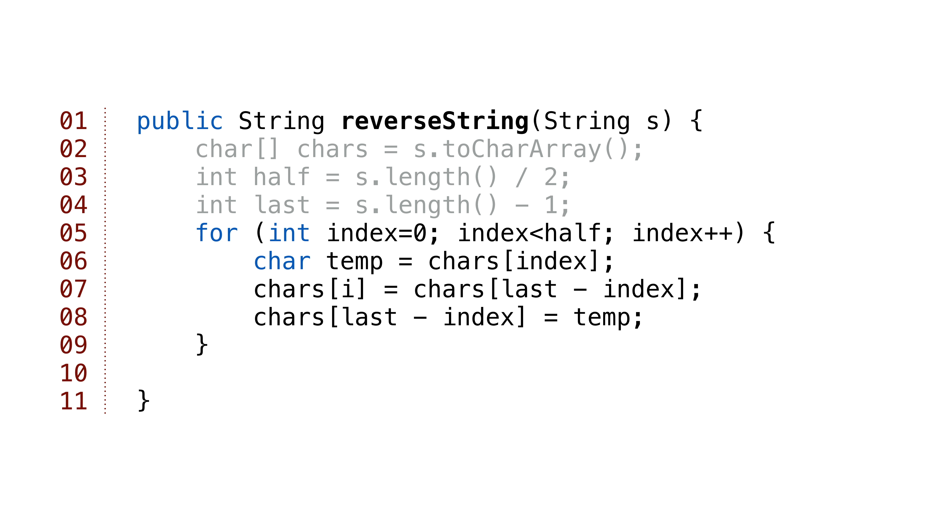
pyautogui.write('return new String(chars);')
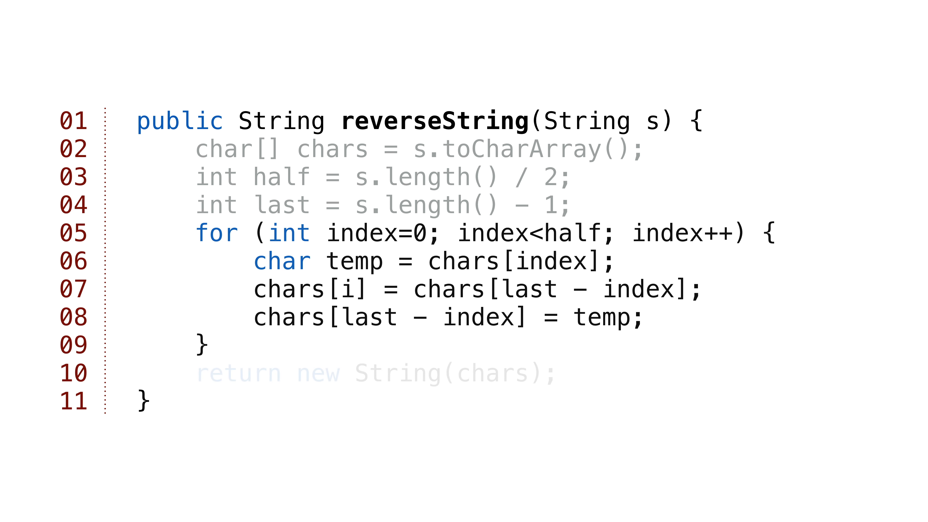